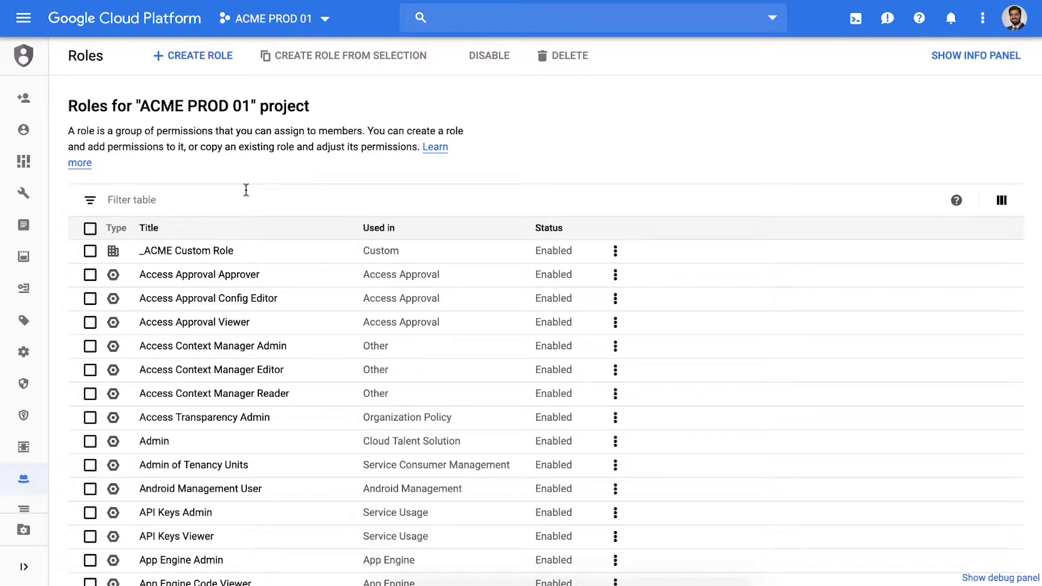
Filter the ACME PROD 01 roles table by 'Kubernetes' to show the six Kubernetes Engine roles.
type("Kubernetes")
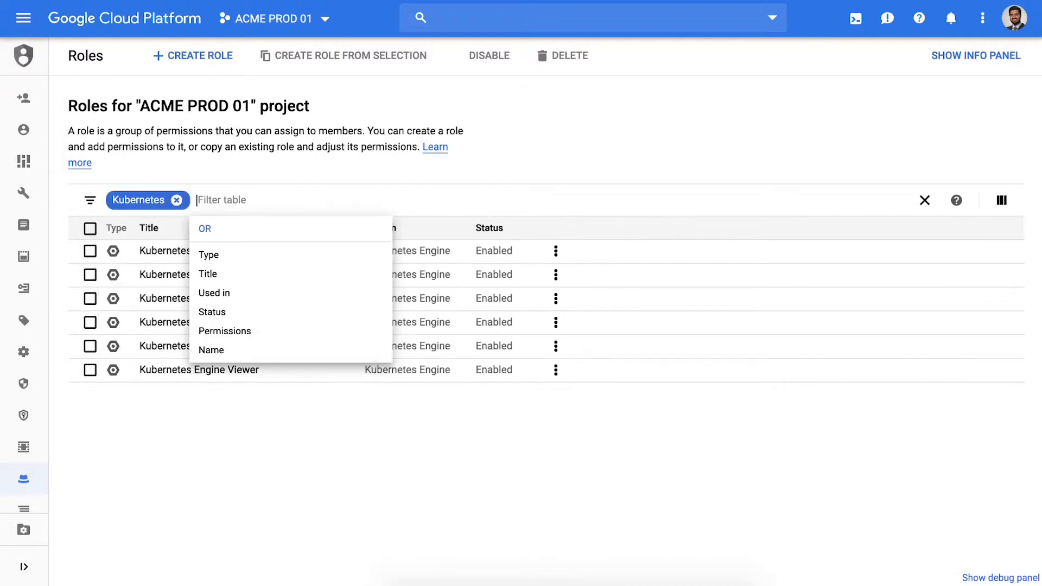
left_click(23, 97)
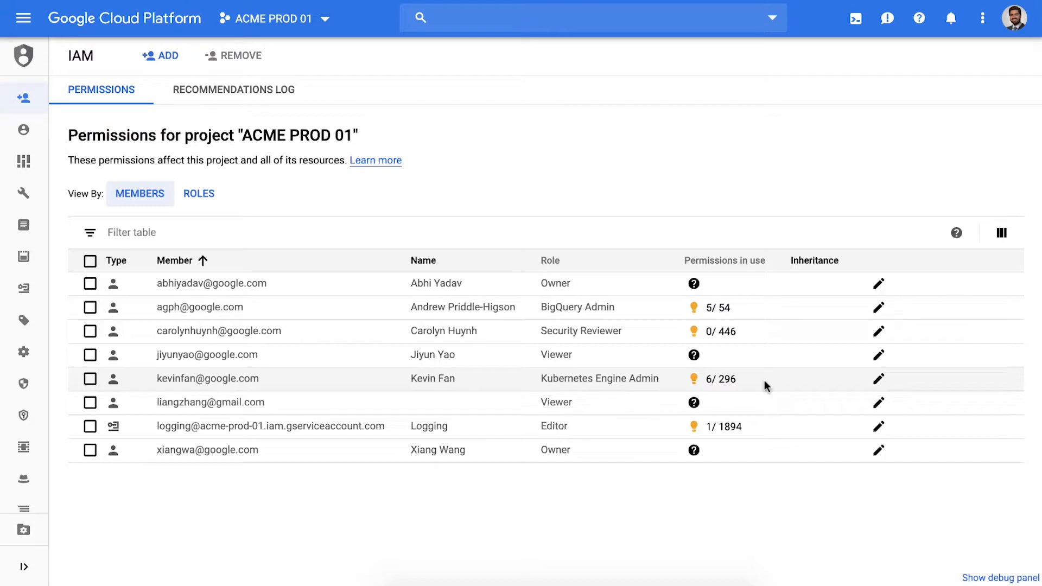
mouse_move(694, 379)
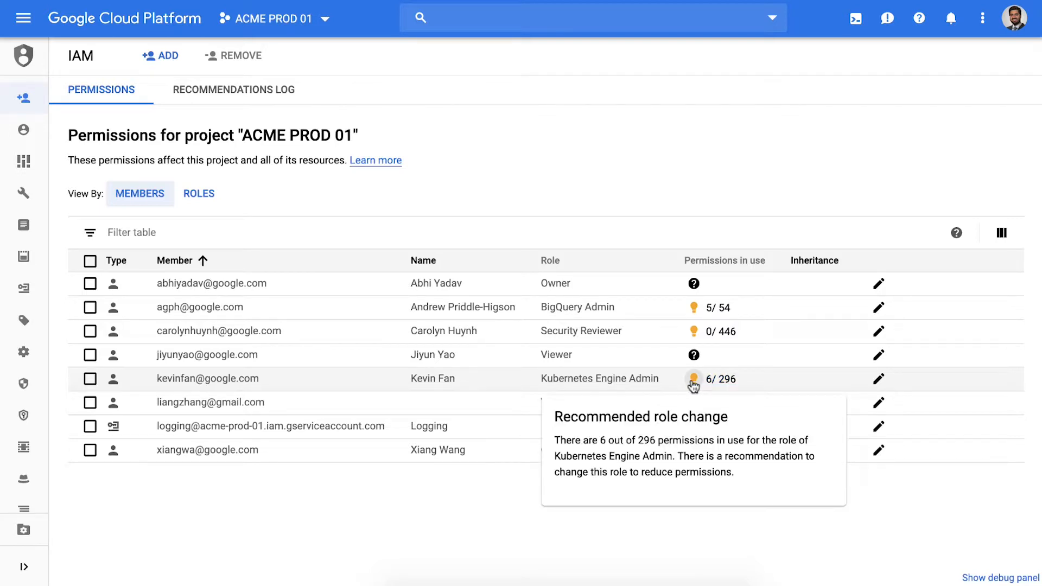